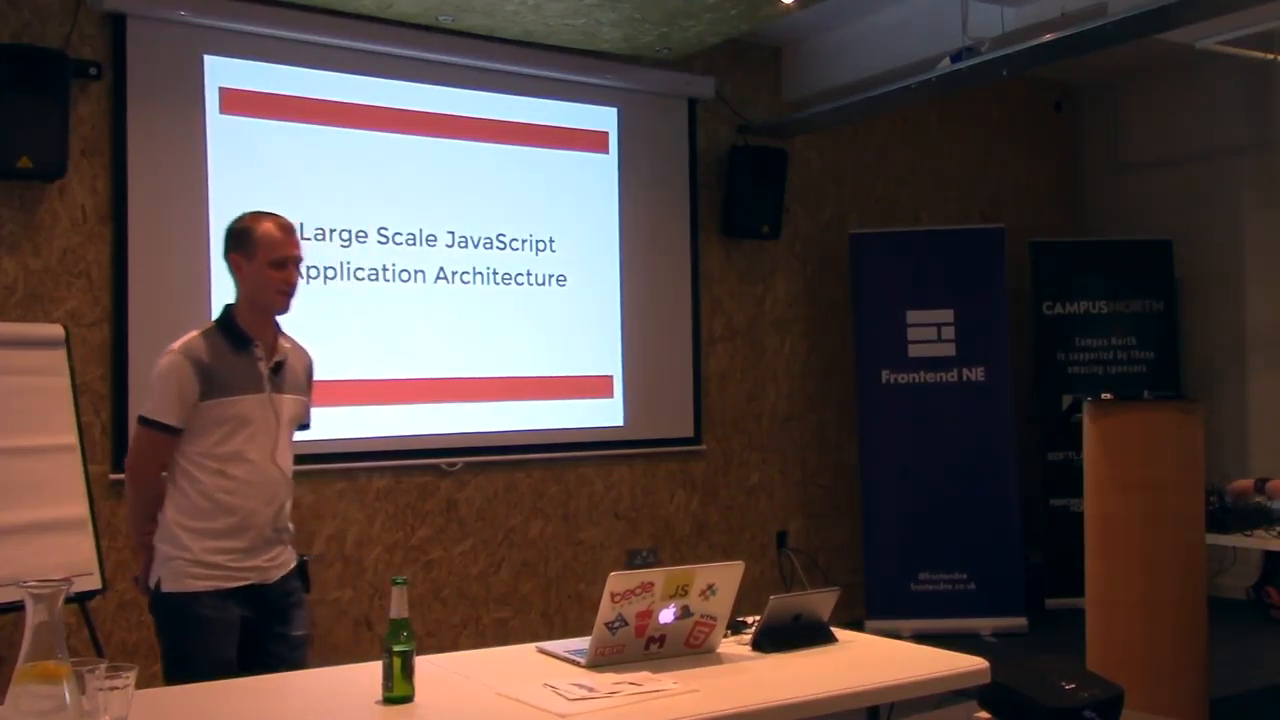
pyautogui.press('Right')
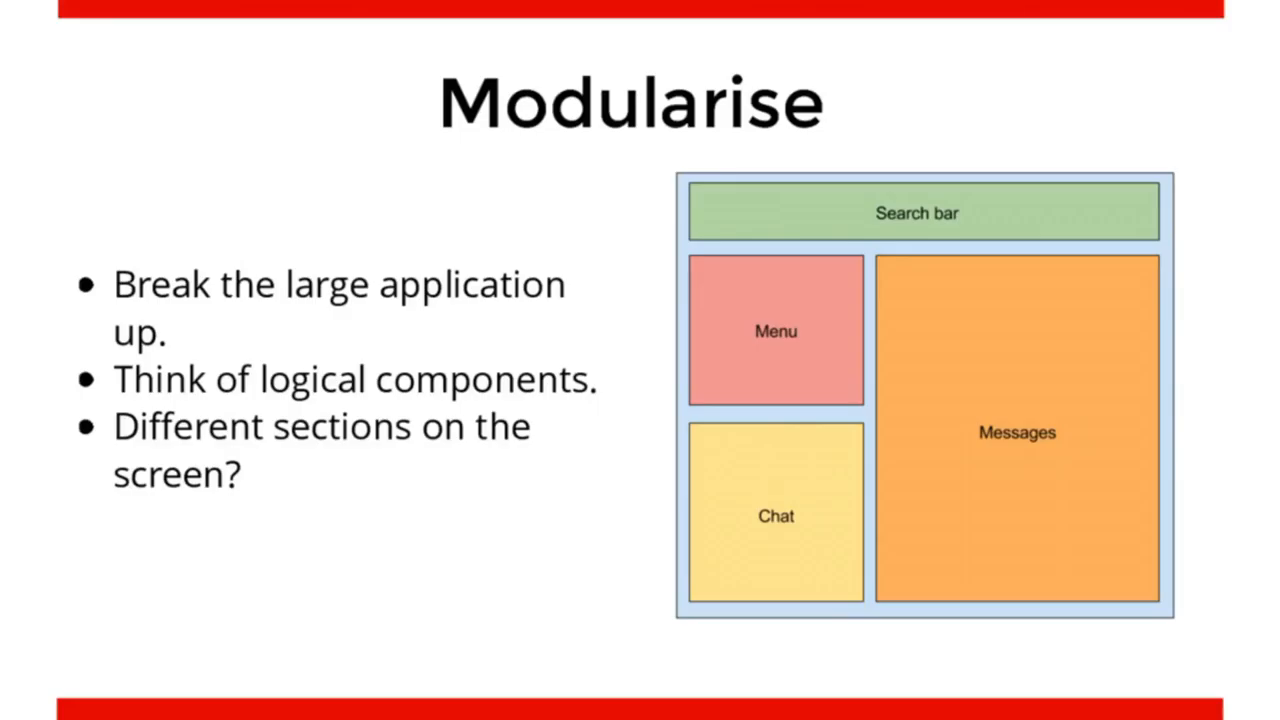
pyautogui.press('Right')
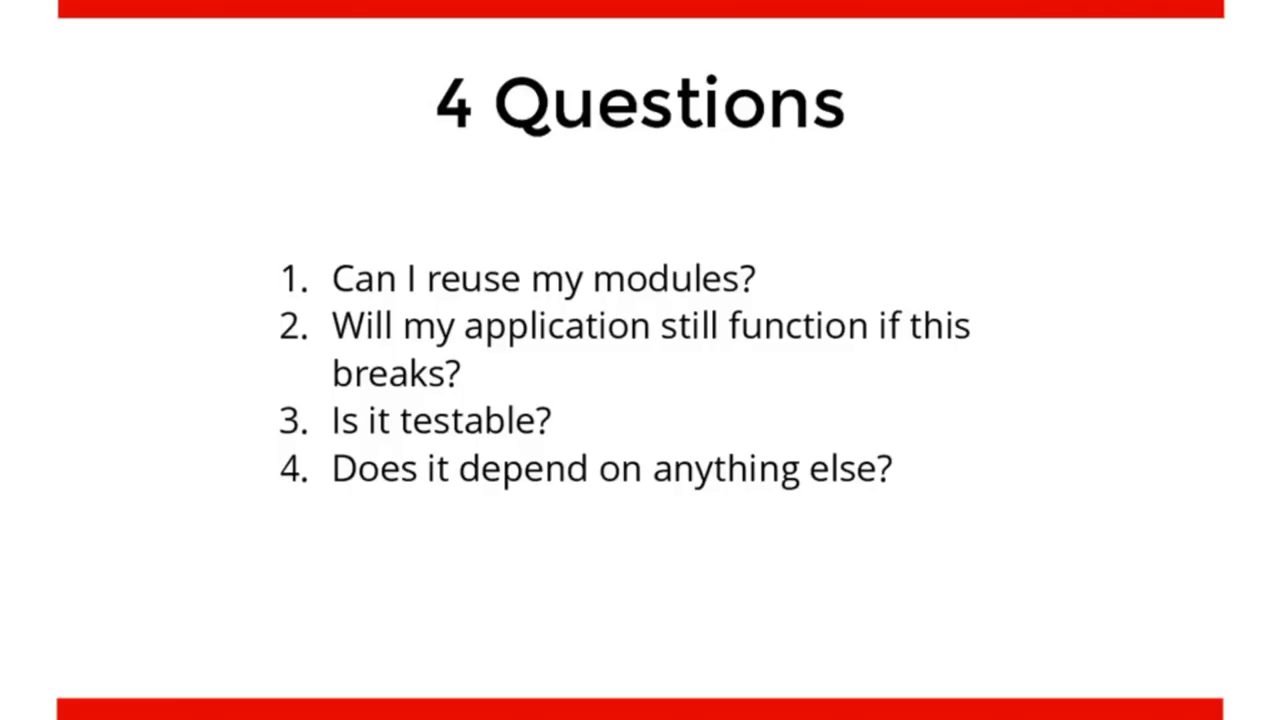
pyautogui.press('right')
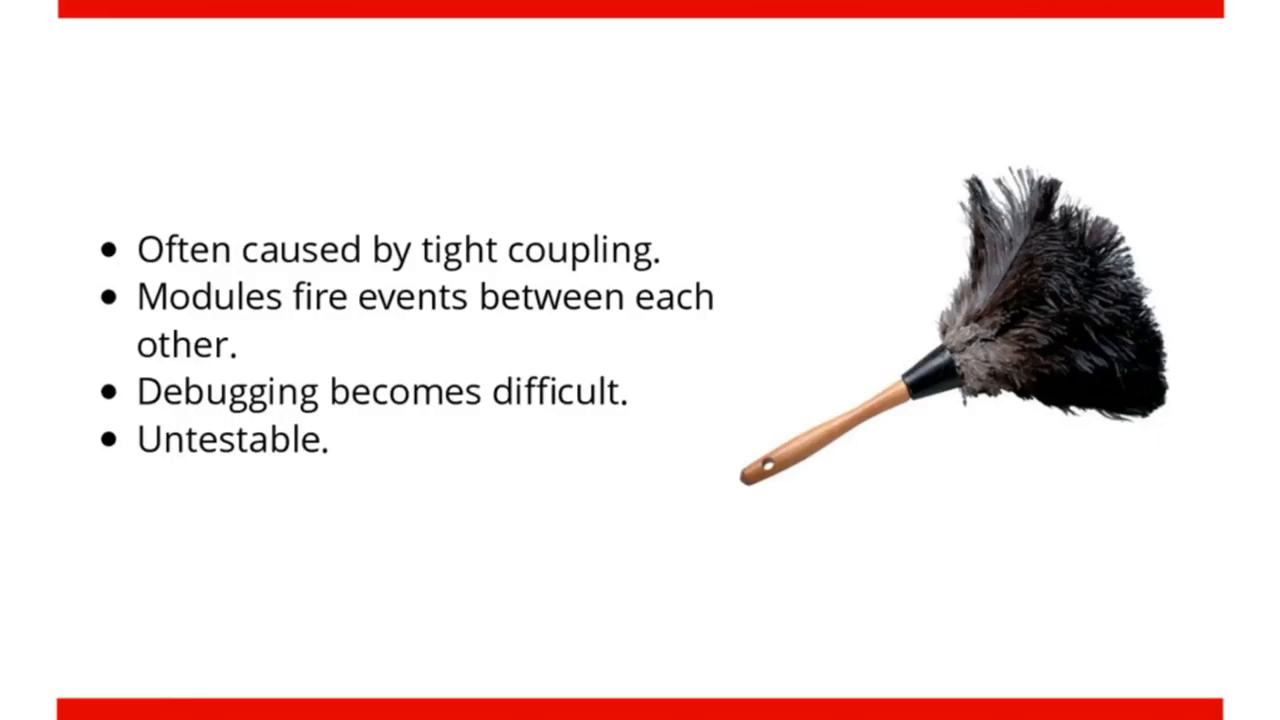
pyautogui.press('Right')
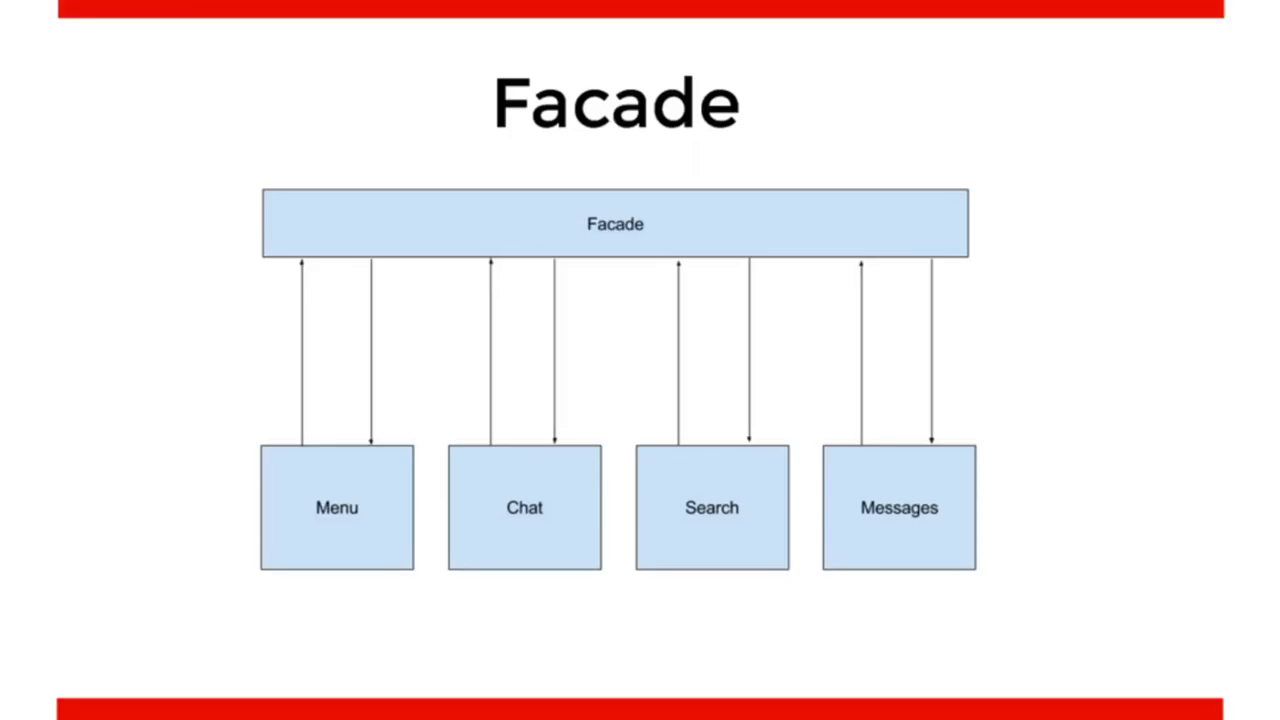
pyautogui.press('Right')
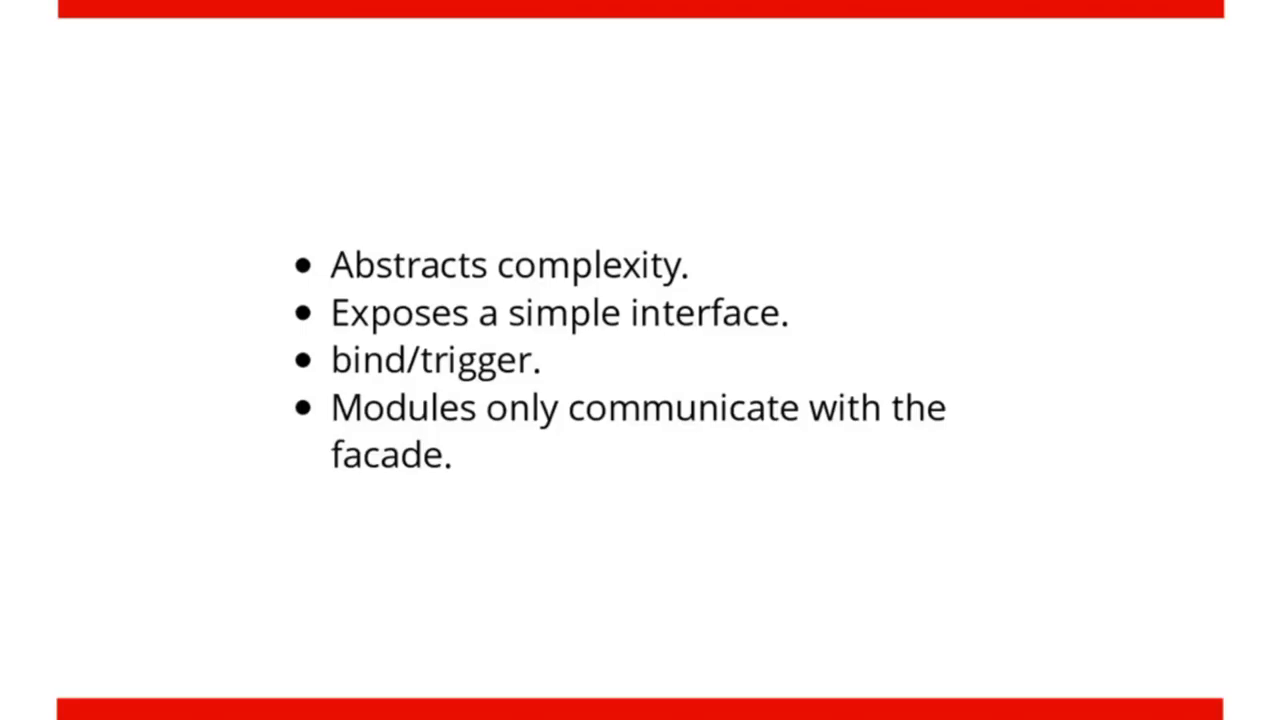
pyautogui.press('Right')
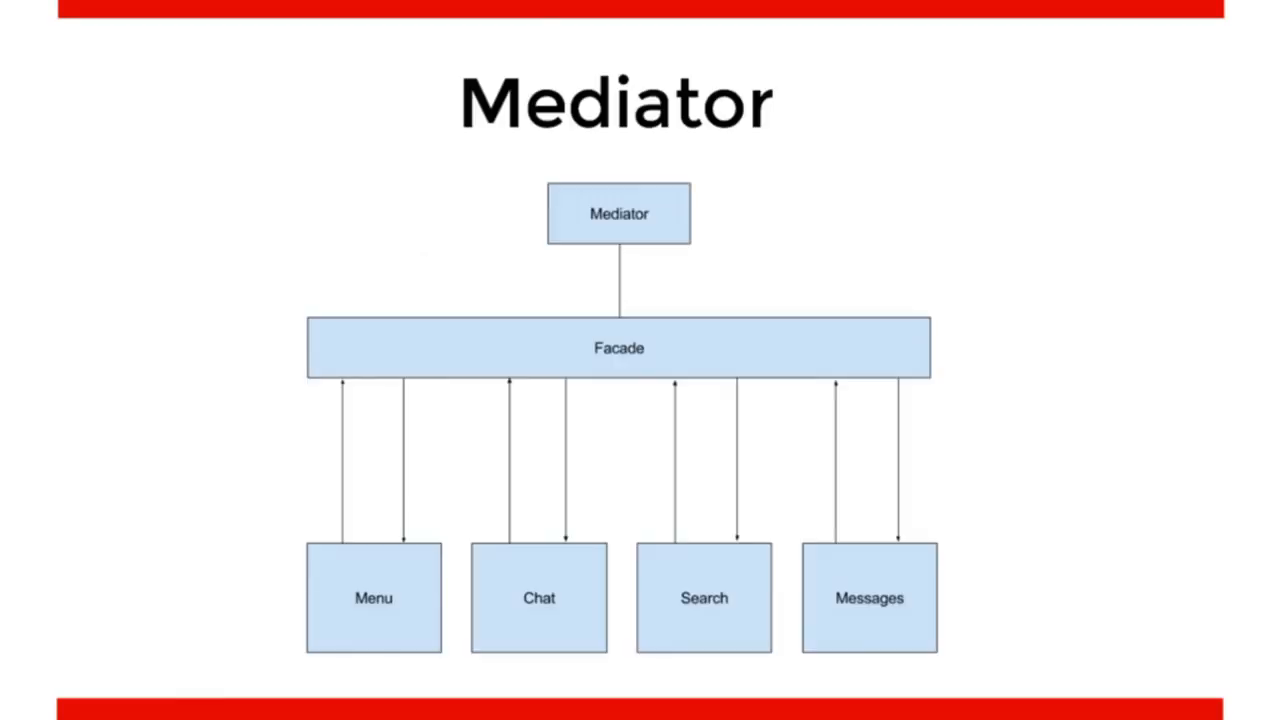